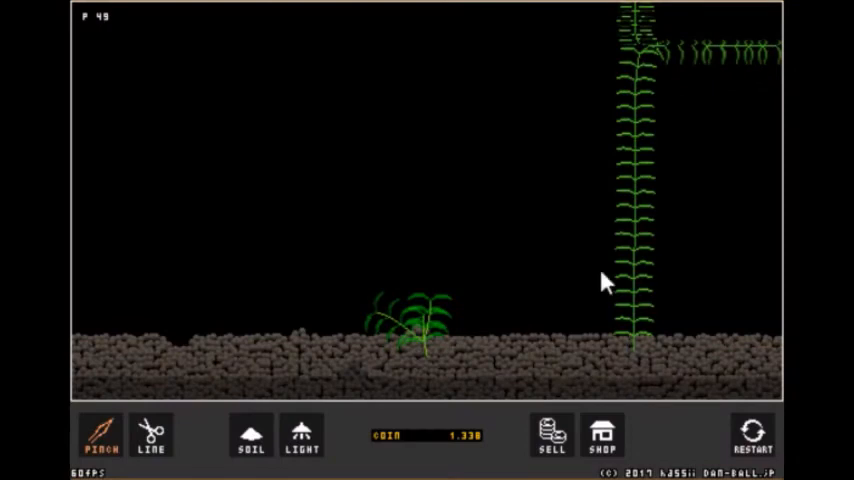
{"action": "mouse_move", "coordinate": [280, 248]}
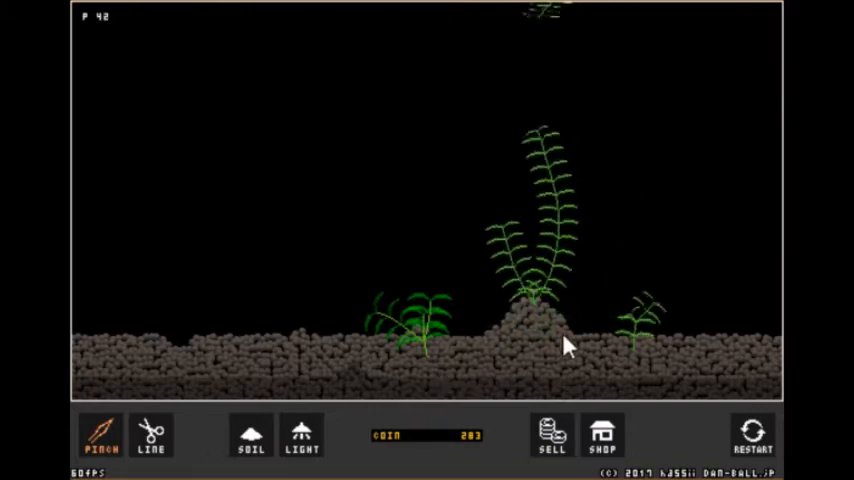
Trim the plants with scissors, then terraform the ground into small soil bumps and dips.
{"action": "left_click", "coordinate": [150, 436]}
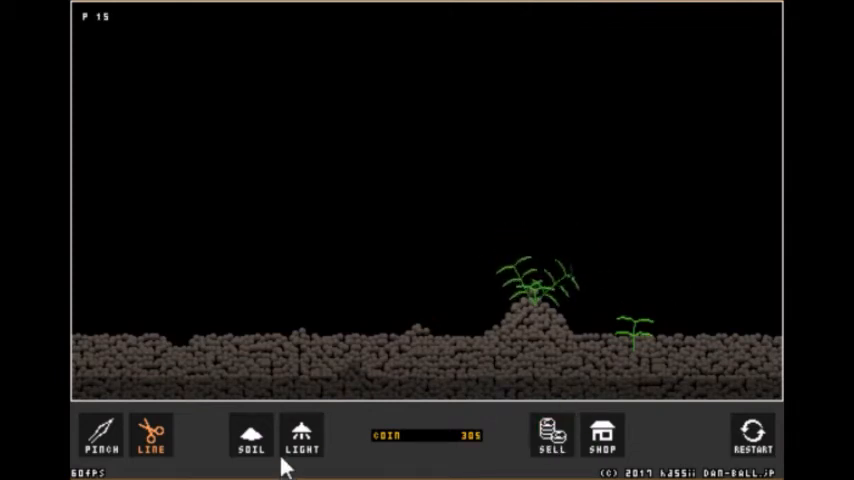
{"action": "left_click", "coordinate": [250, 436]}
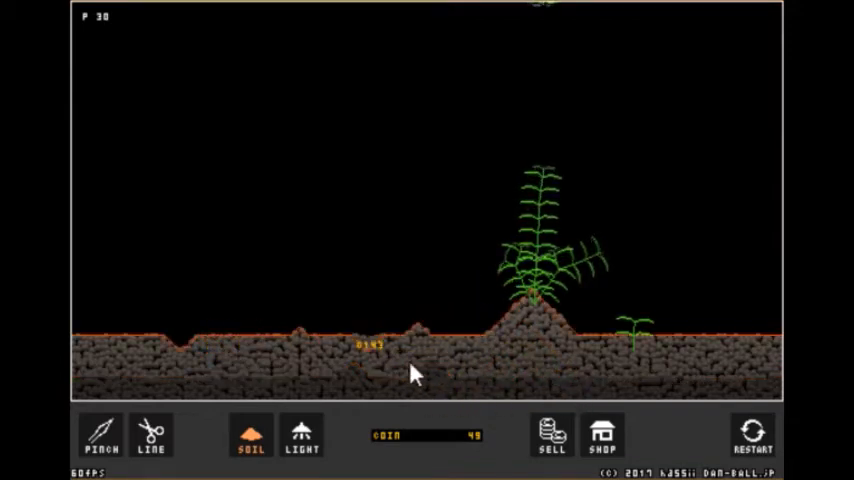
{"action": "left_click", "coordinate": [152, 436]}
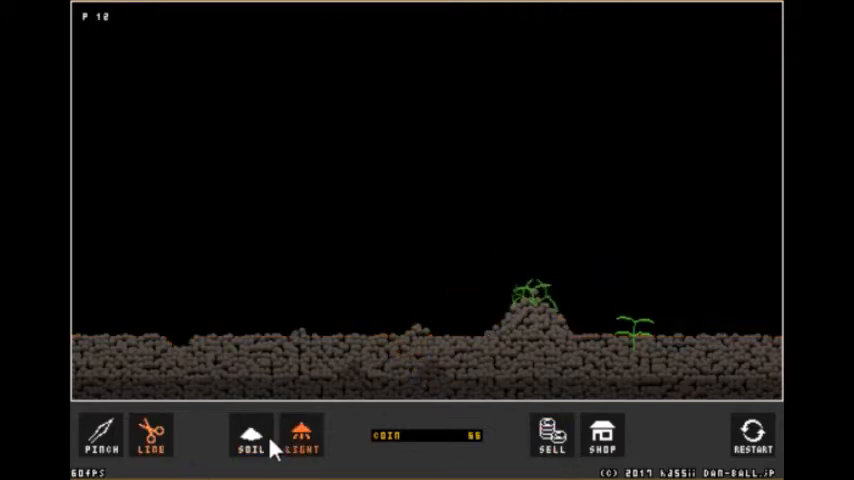
{"action": "left_click", "coordinate": [250, 436]}
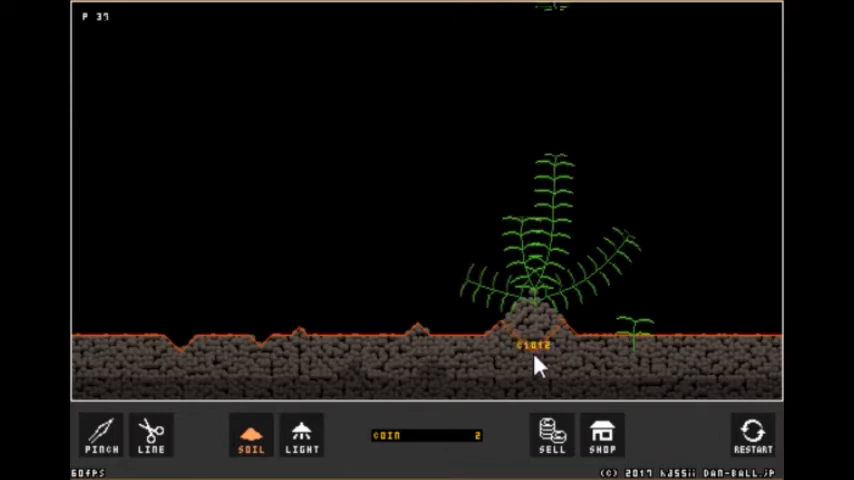
Cut the tall mound plant to a sprout, level the ground, and sell the cuttings for 12 coins.
{"action": "left_click", "coordinate": [152, 436]}
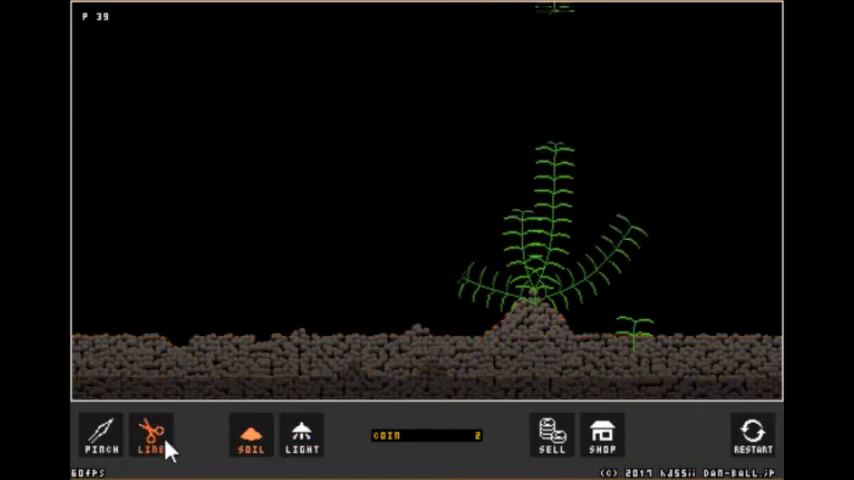
{"action": "left_click", "coordinate": [152, 436]}
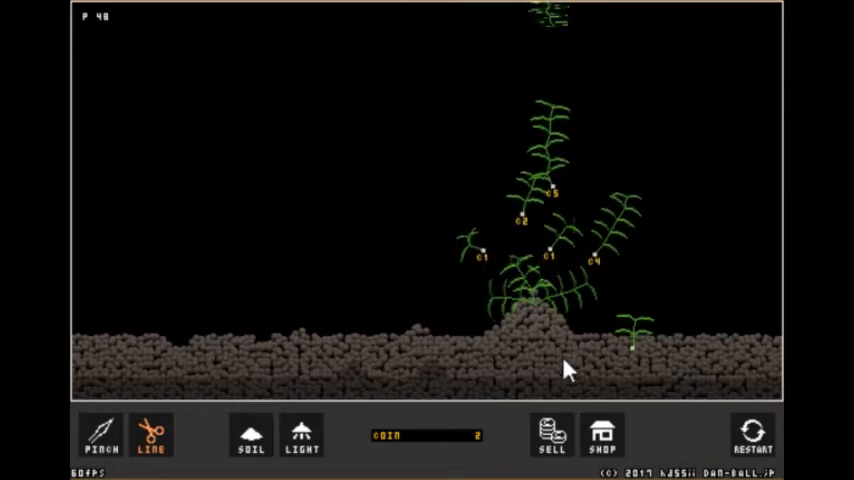
{"action": "left_click", "coordinate": [250, 436]}
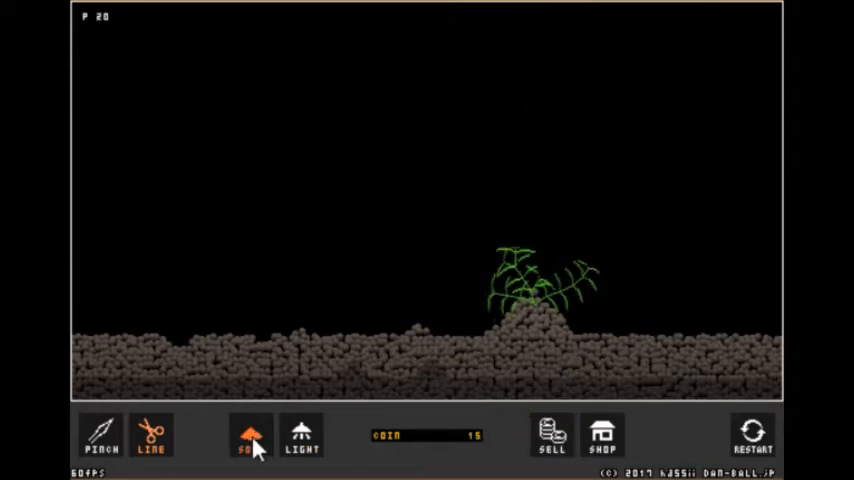
{"action": "left_click", "coordinate": [250, 438]}
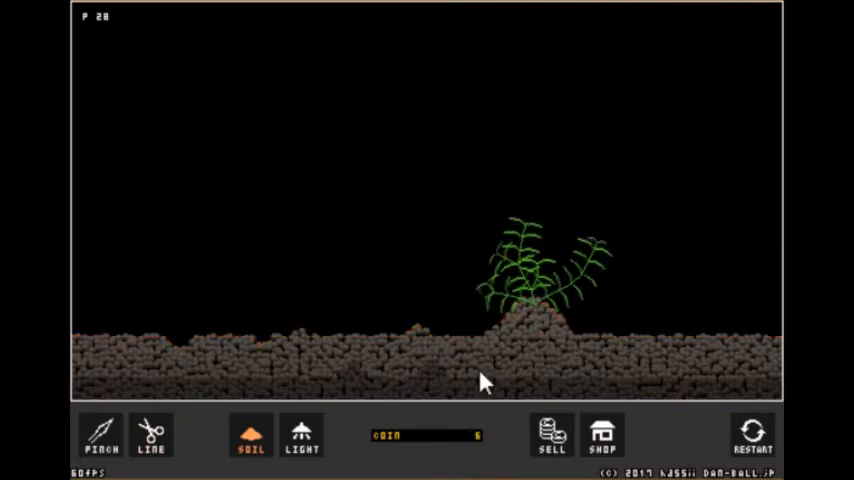
{"action": "left_click", "coordinate": [152, 436]}
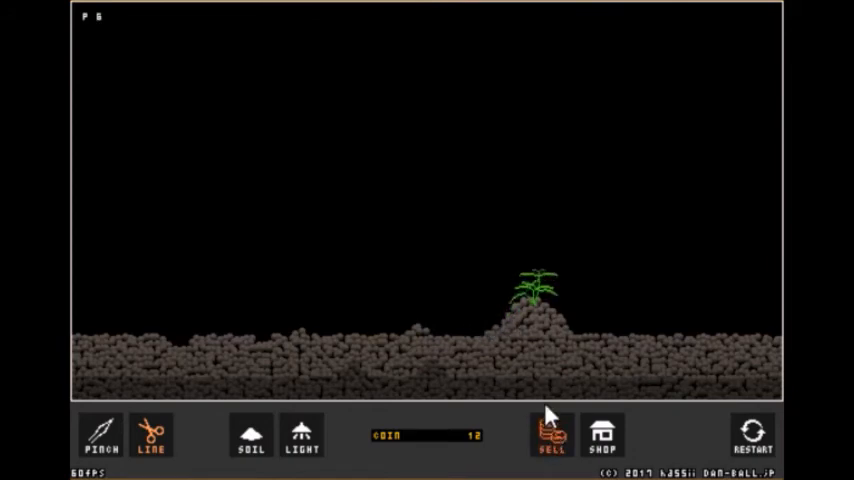
{"action": "mouse_move", "coordinate": [516, 370]}
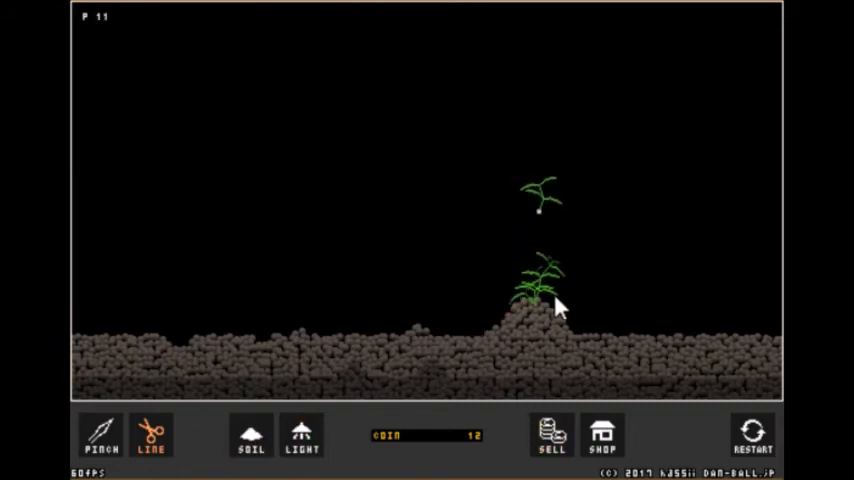
Pinch and trim the mound plant, then terraform the soil directly beneath it with the plant surviving.
{"action": "left_click", "coordinate": [100, 436]}
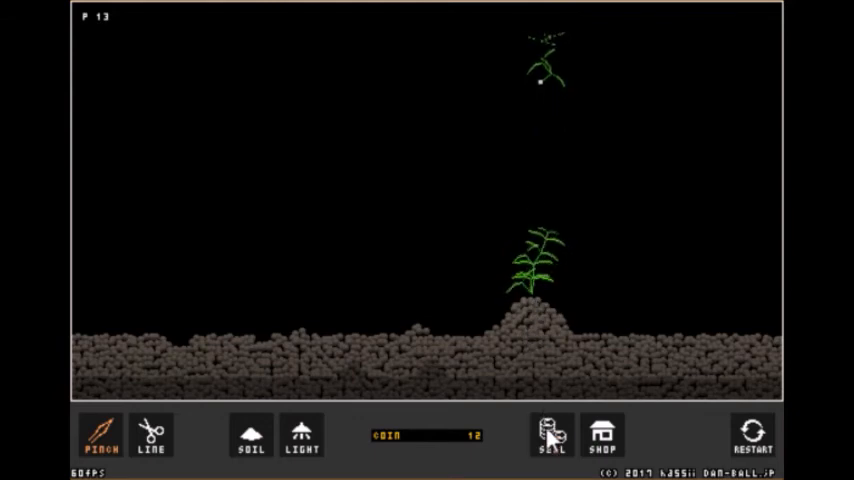
{"action": "left_click", "coordinate": [250, 436]}
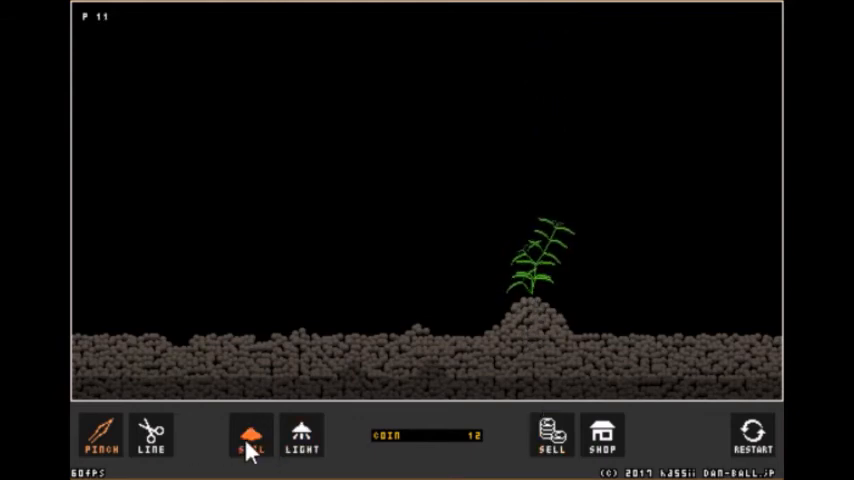
{"action": "left_click", "coordinate": [250, 436]}
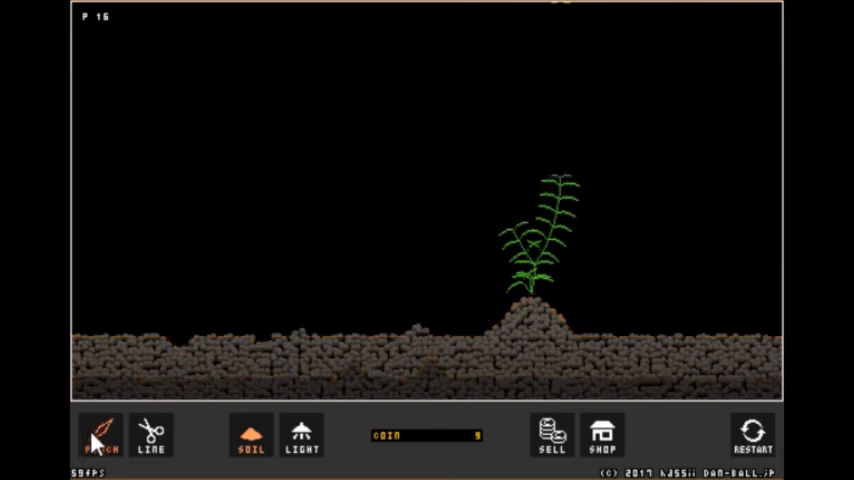
{"action": "left_click", "coordinate": [150, 436]}
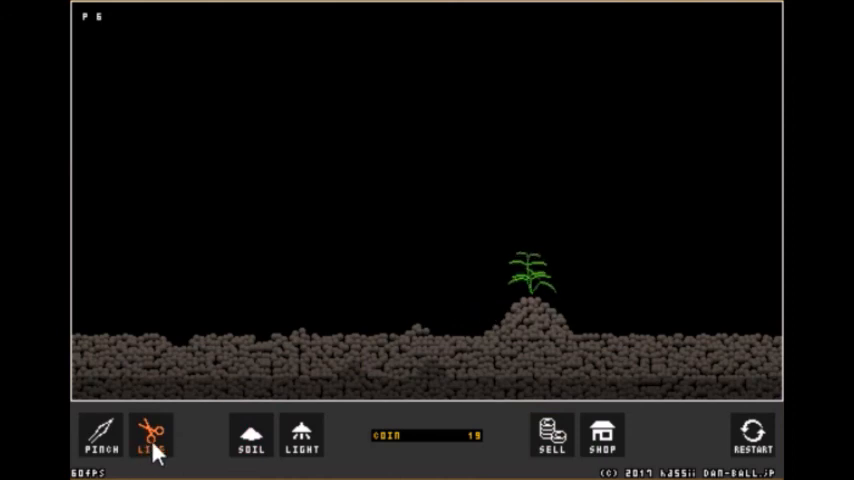
{"action": "left_click", "coordinate": [250, 436]}
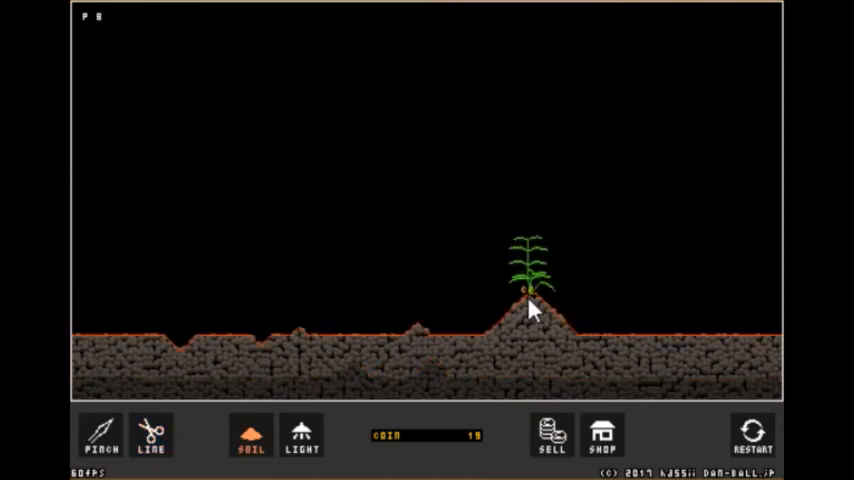